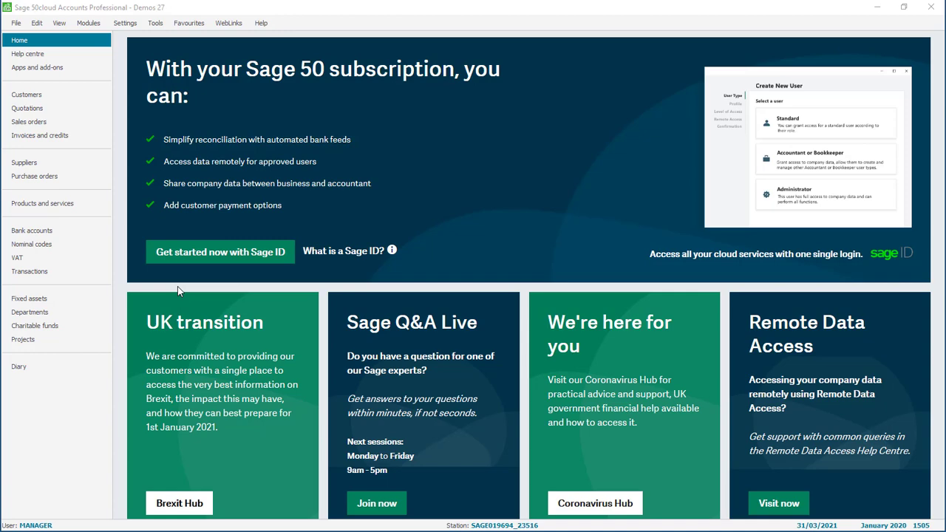
- Show the Transactions list ending with salary journals 1499–1505 dated 25/03/2021
click(29, 271)
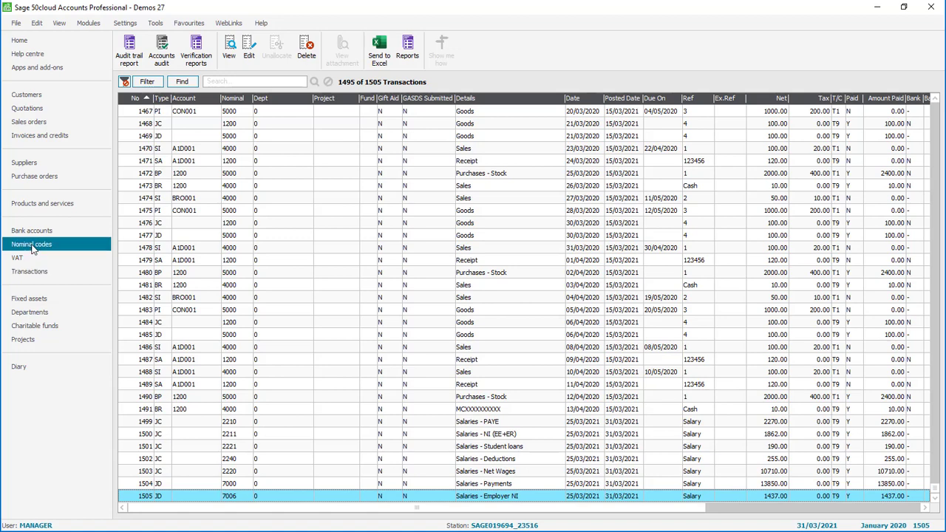
- Start Journal reversal from Nominal codes and accept the backup warning
click(32, 244)
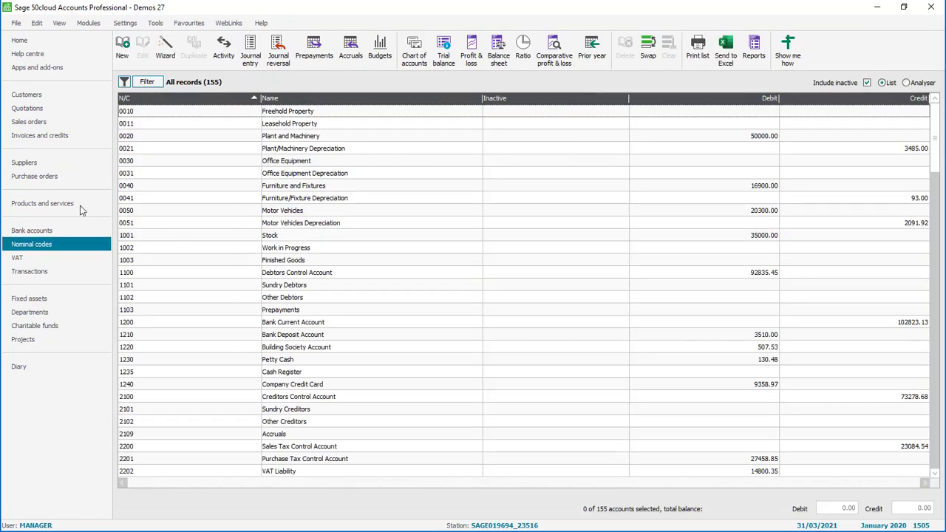
click(277, 49)
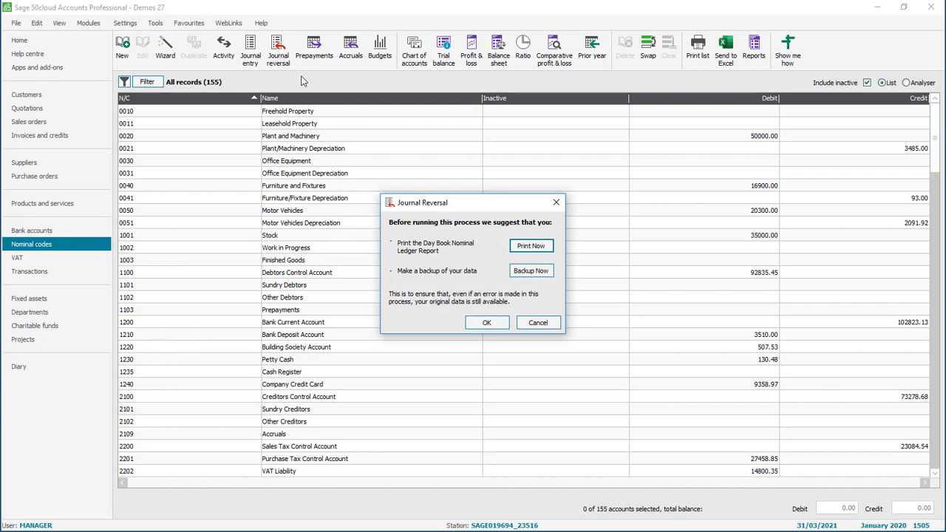
click(486, 322)
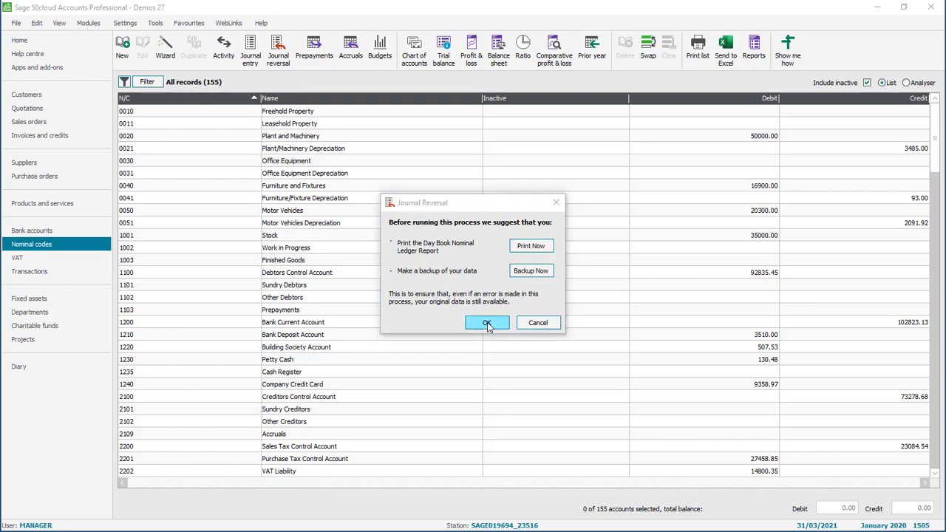
click(486, 322)
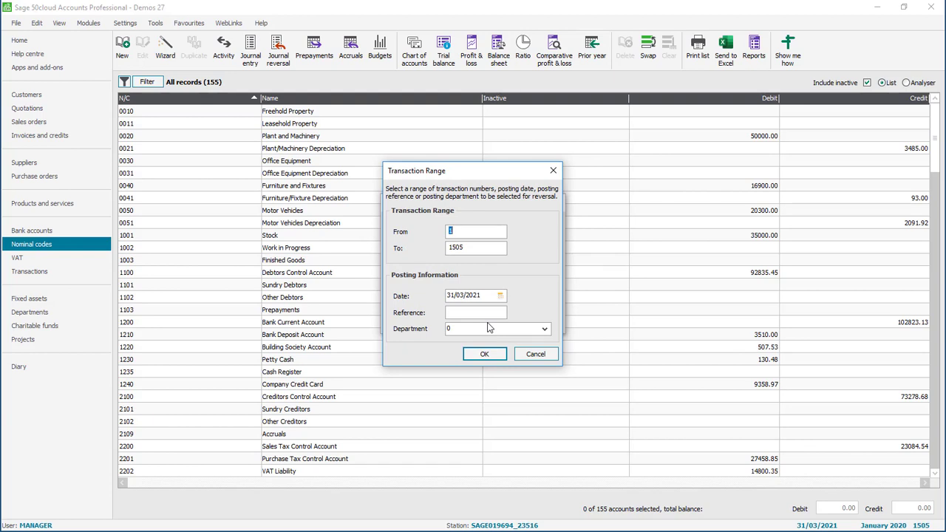
- Set the Transaction Range posting date to 25/03/2021 and confirm
click(500, 295)
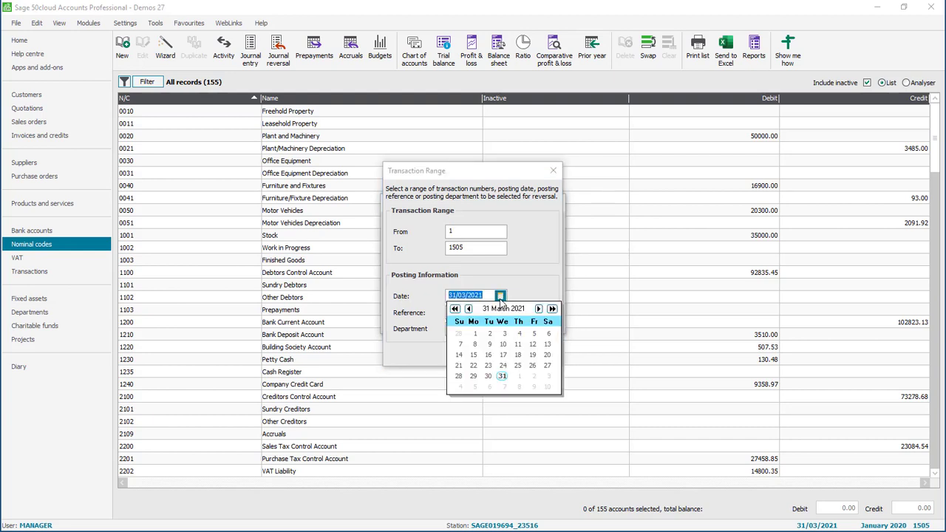
click(473, 354)
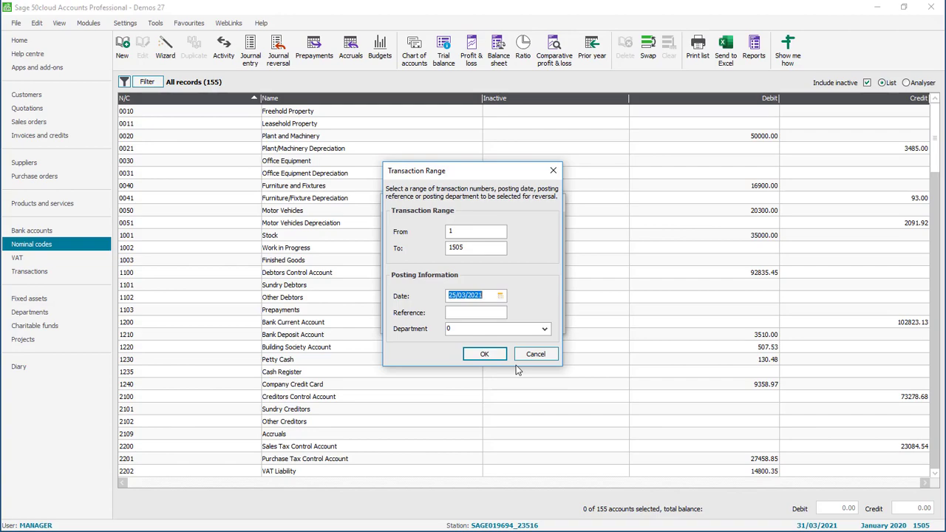
click(484, 353)
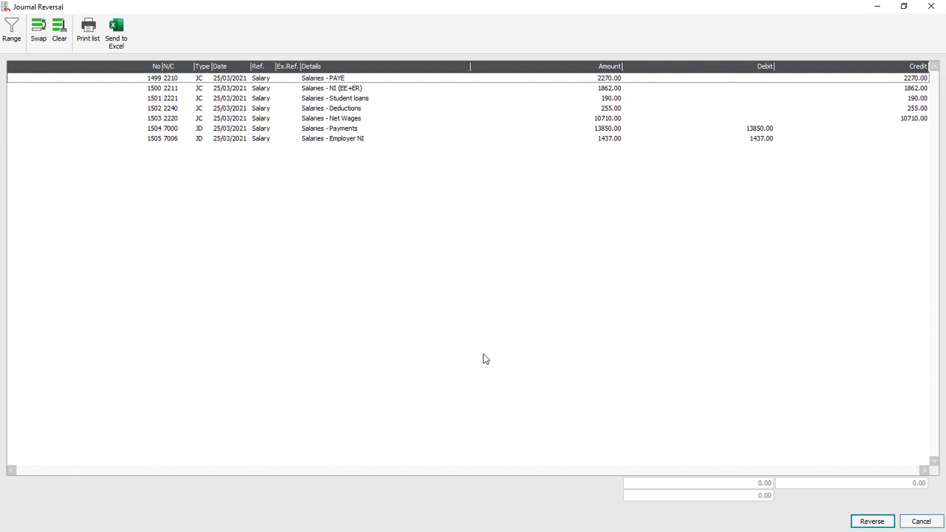
mouse_move(369, 279)
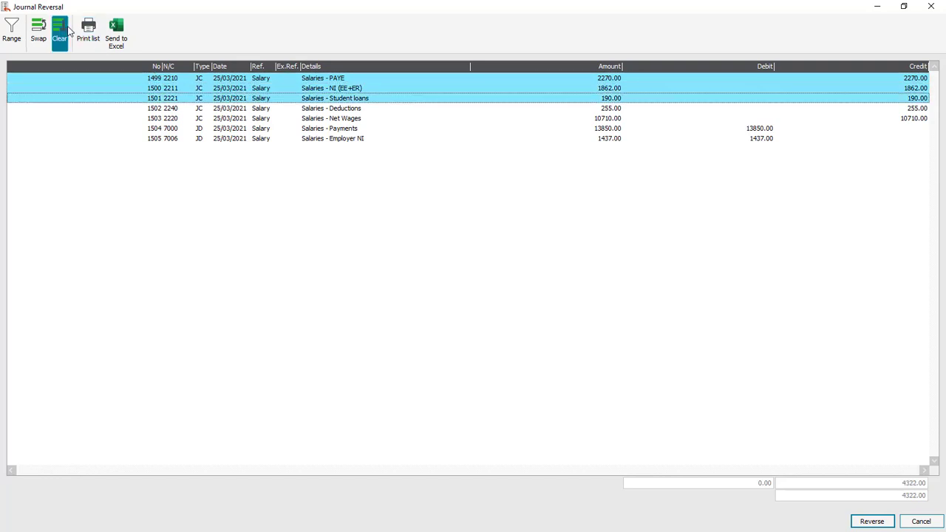
- Select all seven salary journal lines (15287.00 each side) and preview the reversal
click(59, 29)
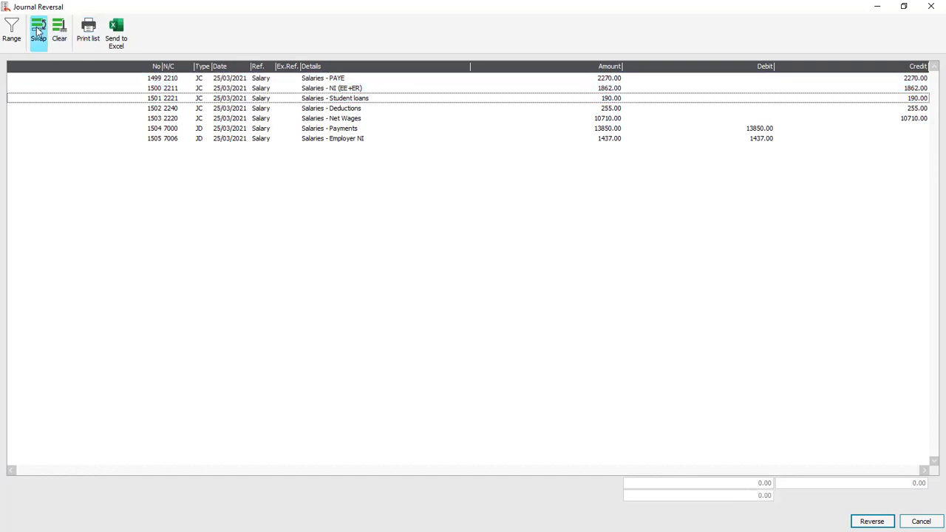
click(37, 30)
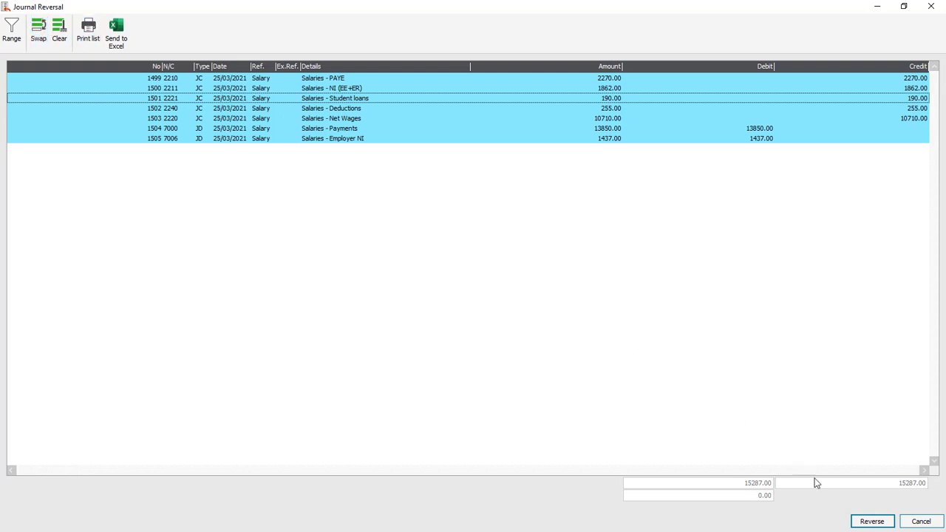
click(872, 521)
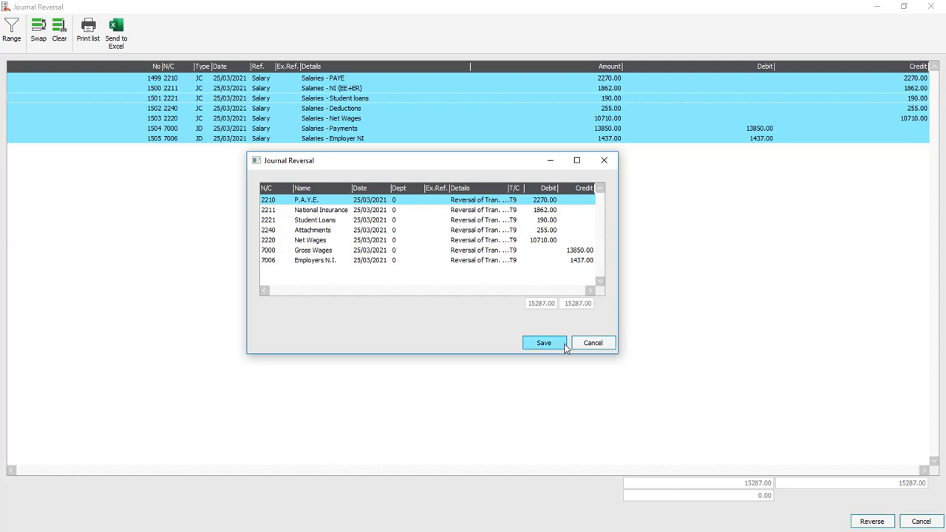
- Save the reversal and view REVERSE transactions 1506–1512 in the Transactions list
click(543, 342)
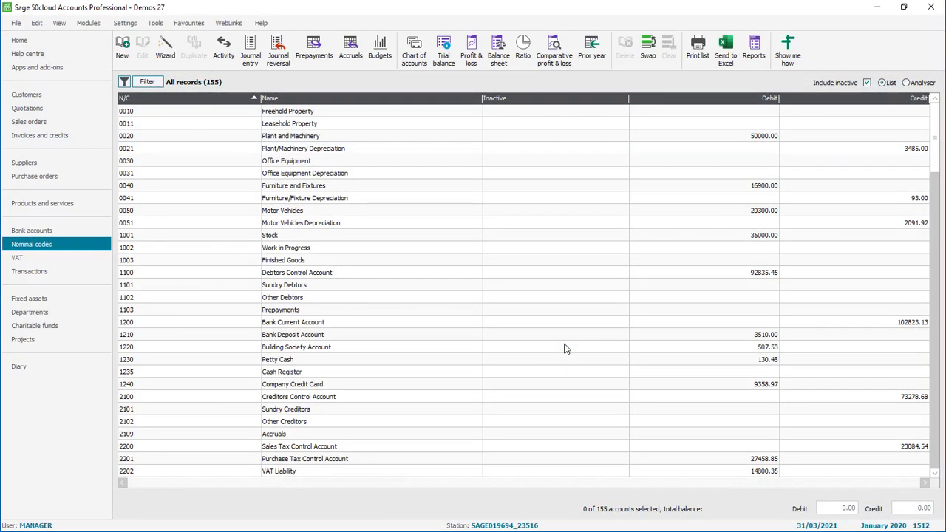
mouse_move(115, 285)
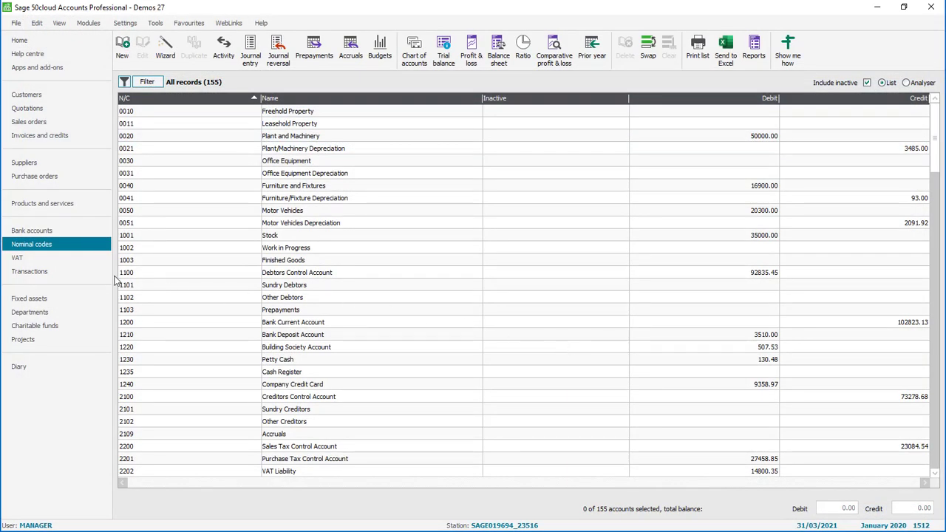
click(29, 271)
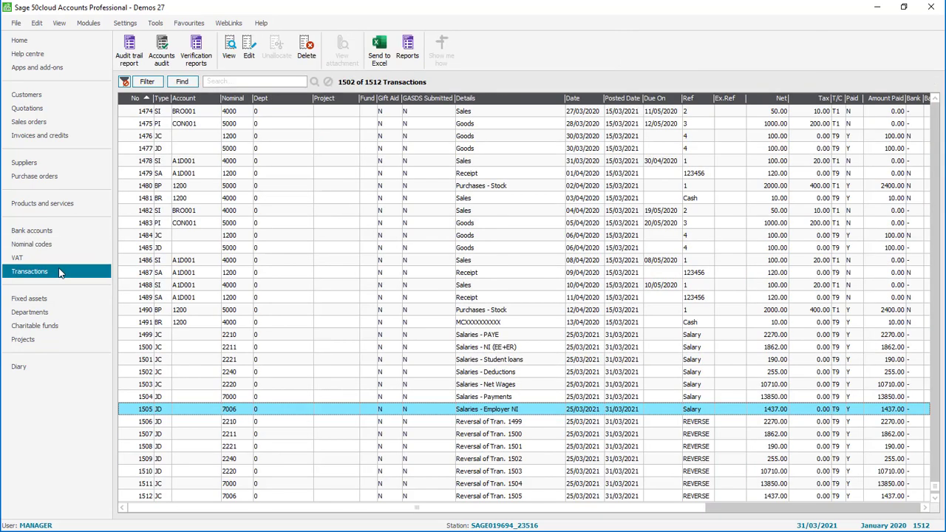